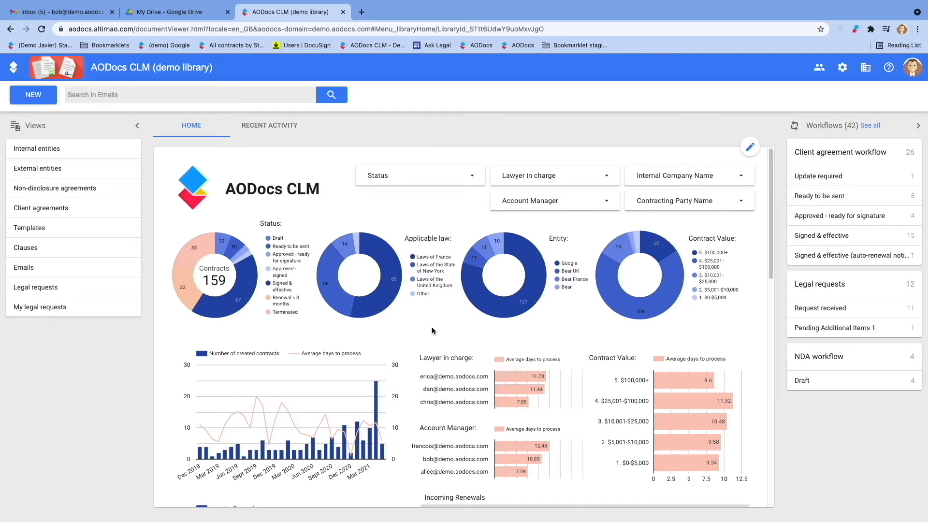
{"action": "mouse_move", "coordinate": [389, 301]}
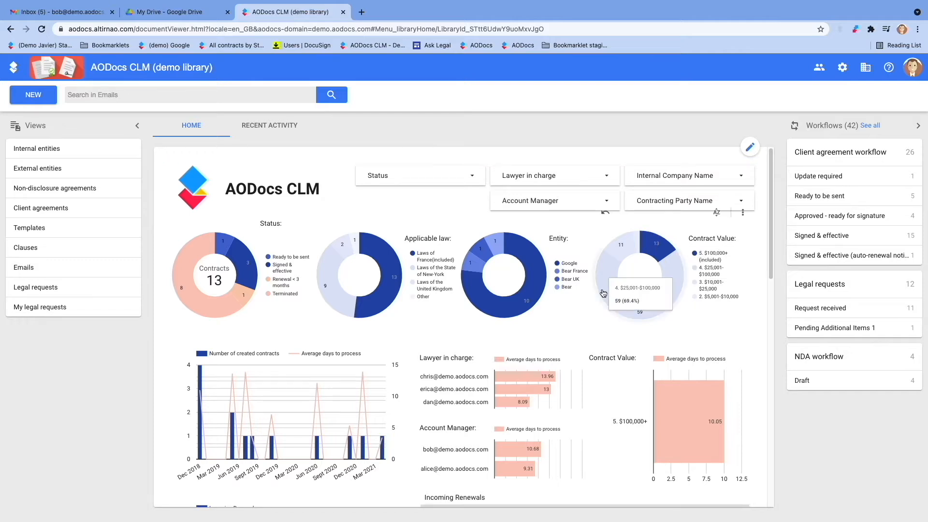
{"action": "mouse_move", "coordinate": [95, 128]}
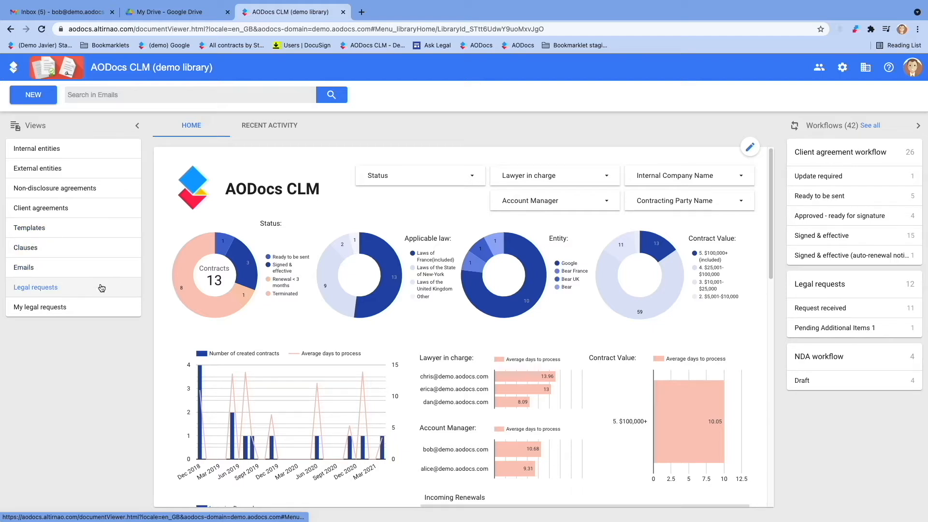
{"action": "mouse_move", "coordinate": [97, 340]}
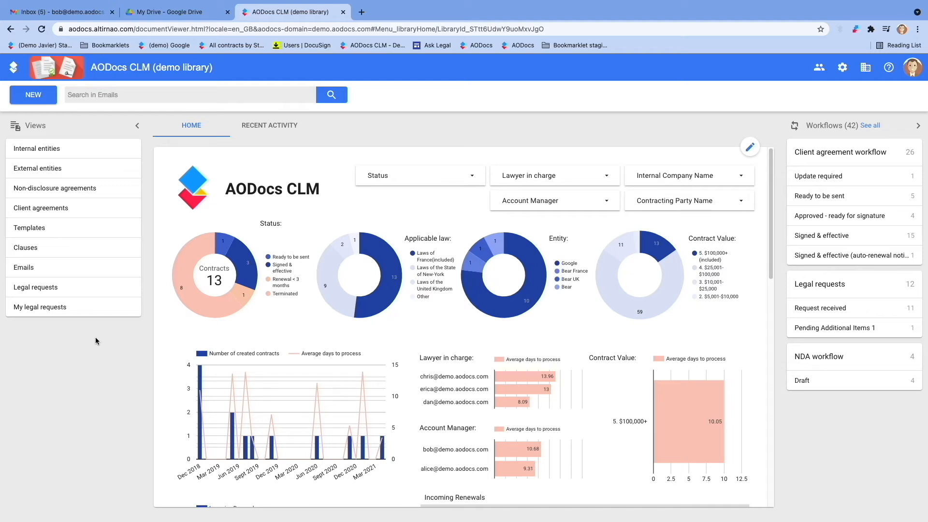
{"action": "mouse_move", "coordinate": [140, 128]}
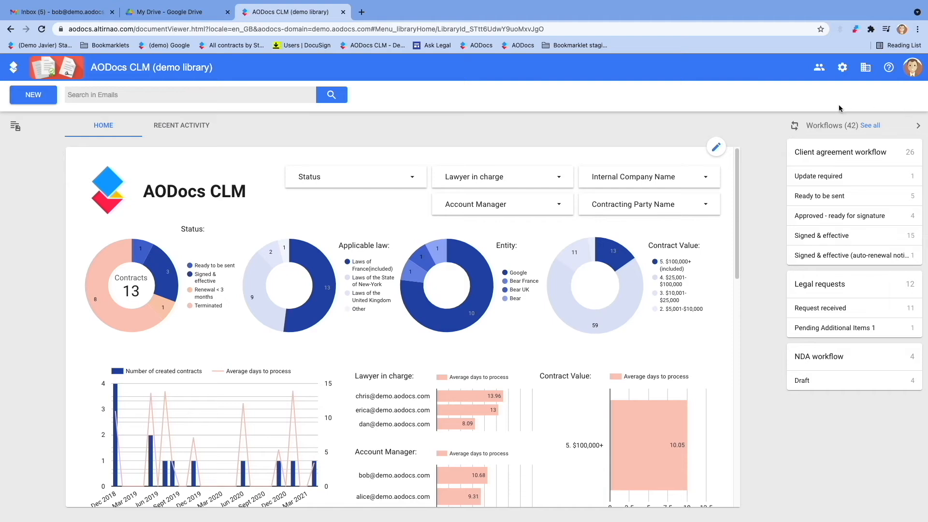
{"action": "mouse_move", "coordinate": [819, 196]}
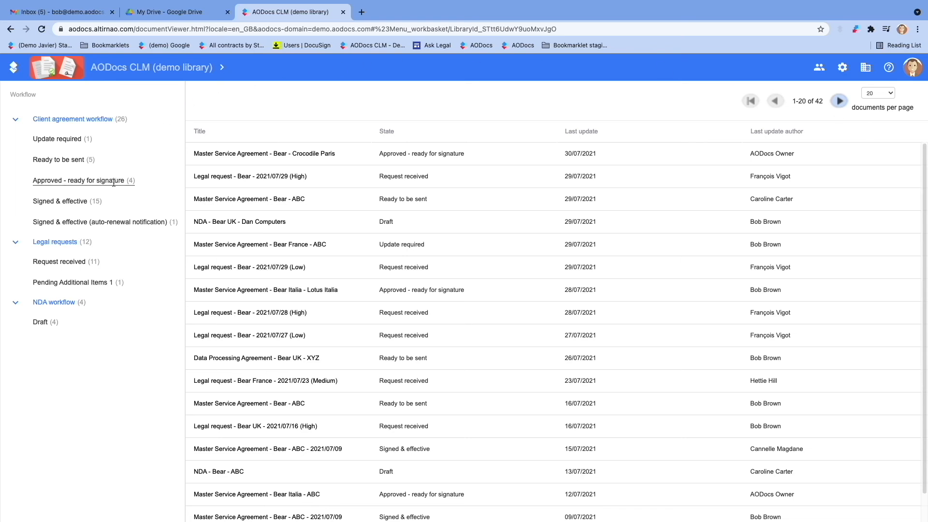
Narrow the Client agreement workflow list to the four contracts in 'Approved - ready for signature'.
{"action": "left_click", "coordinate": [78, 180]}
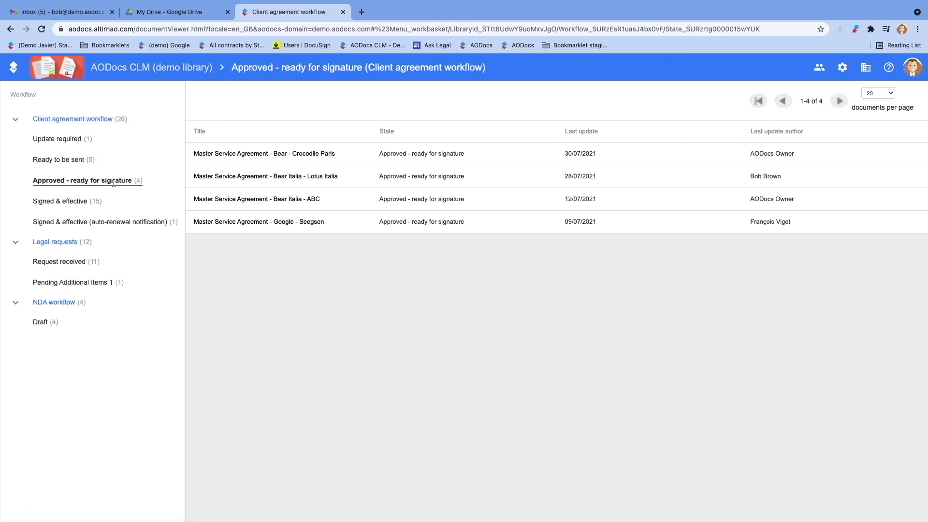